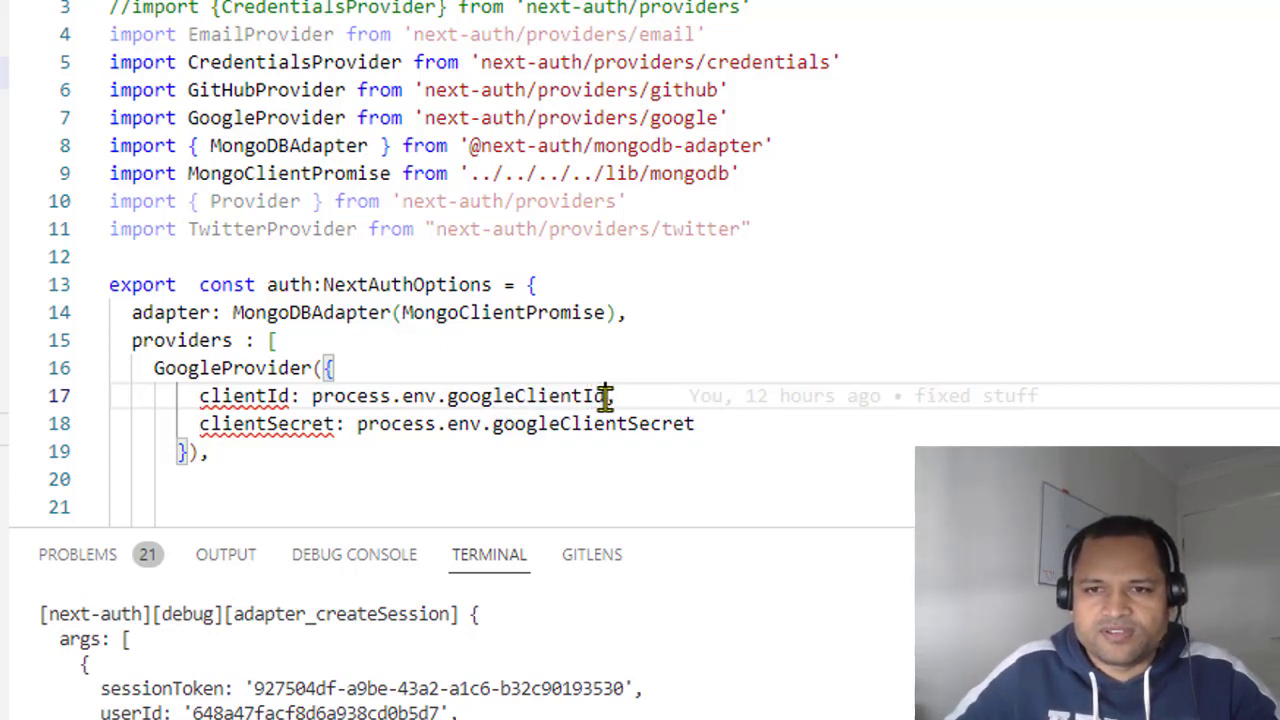
Append ! to process.env.googleClientId and googleClientSecret in GoogleProvider, dropping problems from 21 to 19
{"action": "type", "text": "!,"}
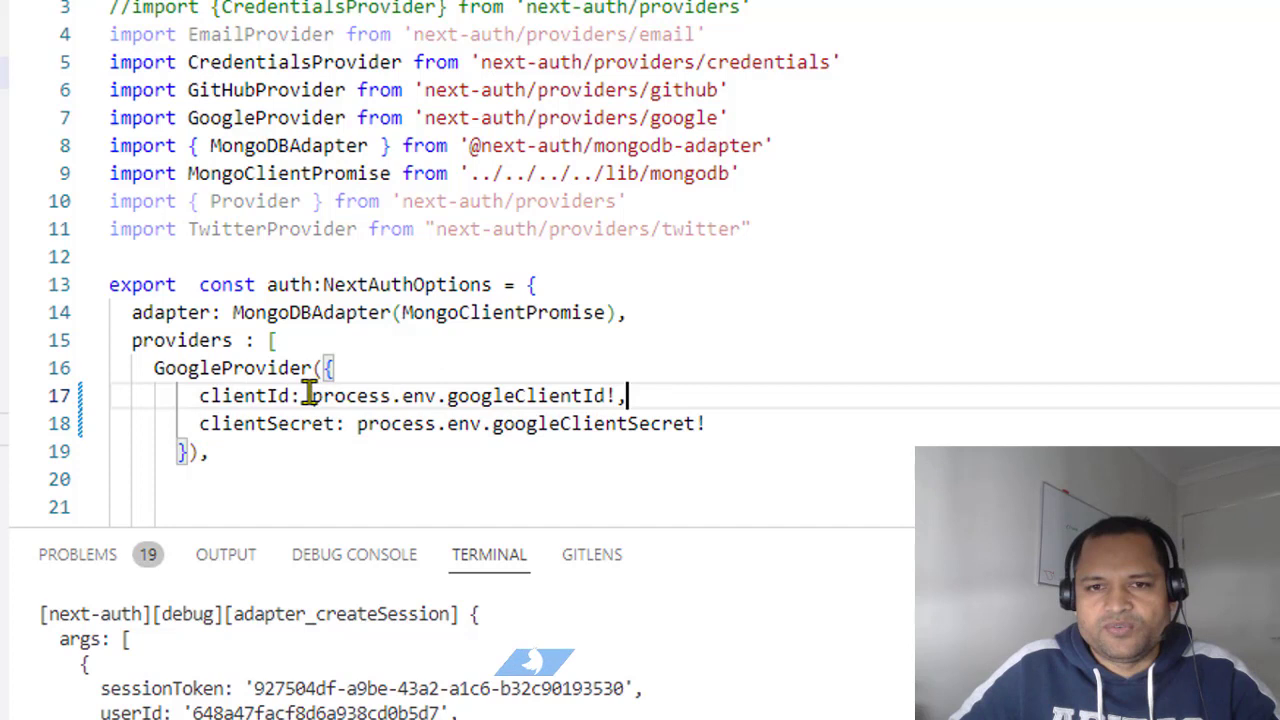
{"action": "double_click", "coordinate": [460, 395]}
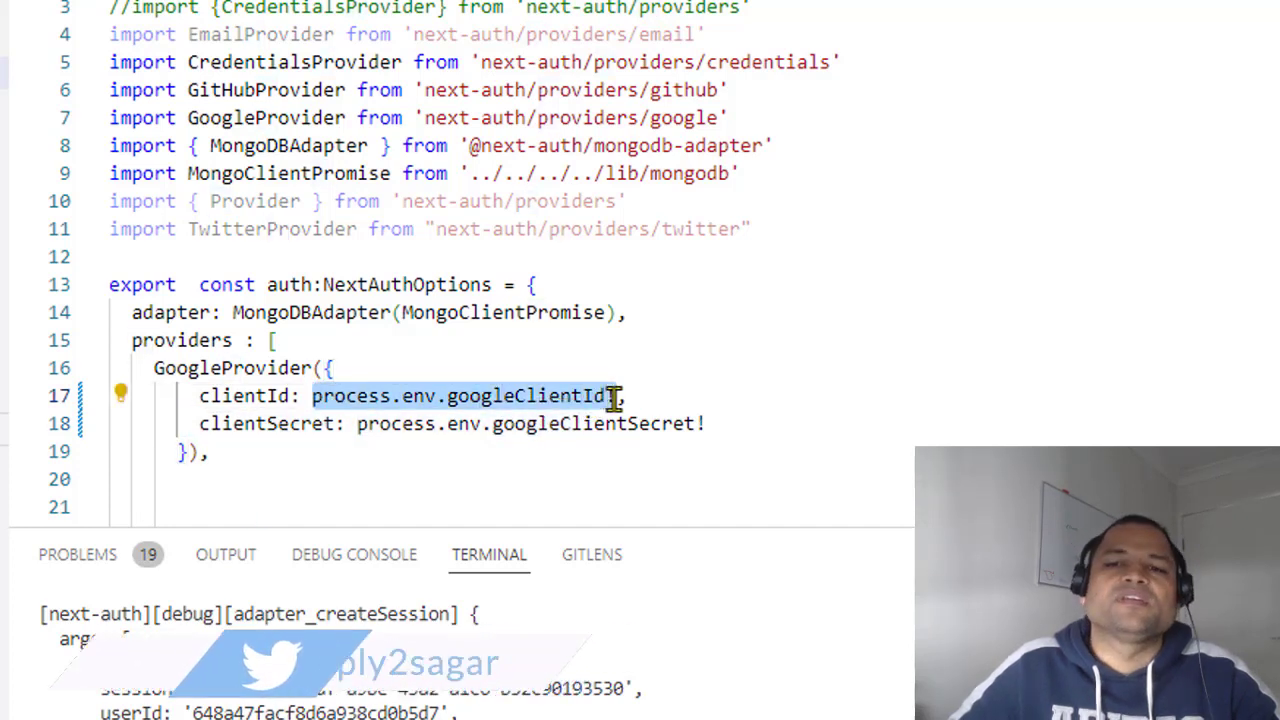